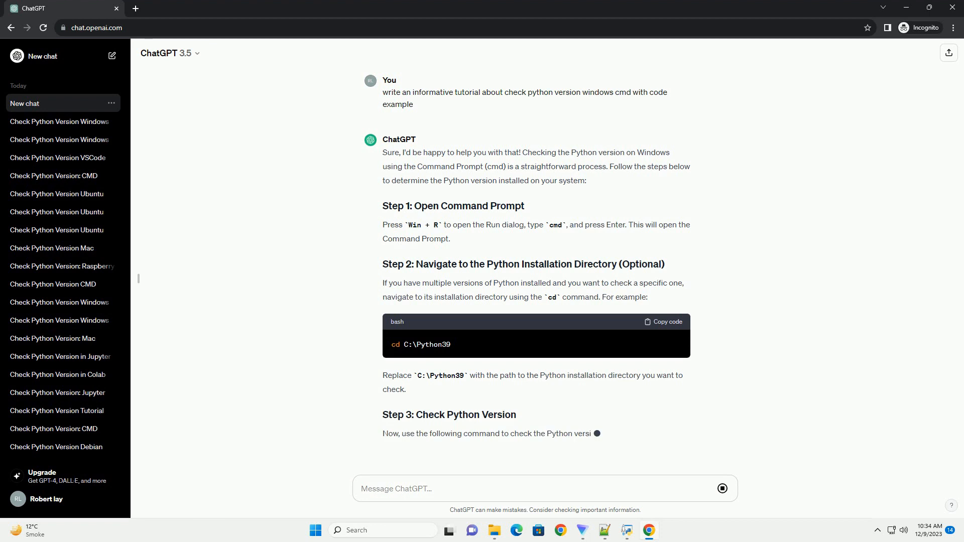
pyautogui.scroll(-3)
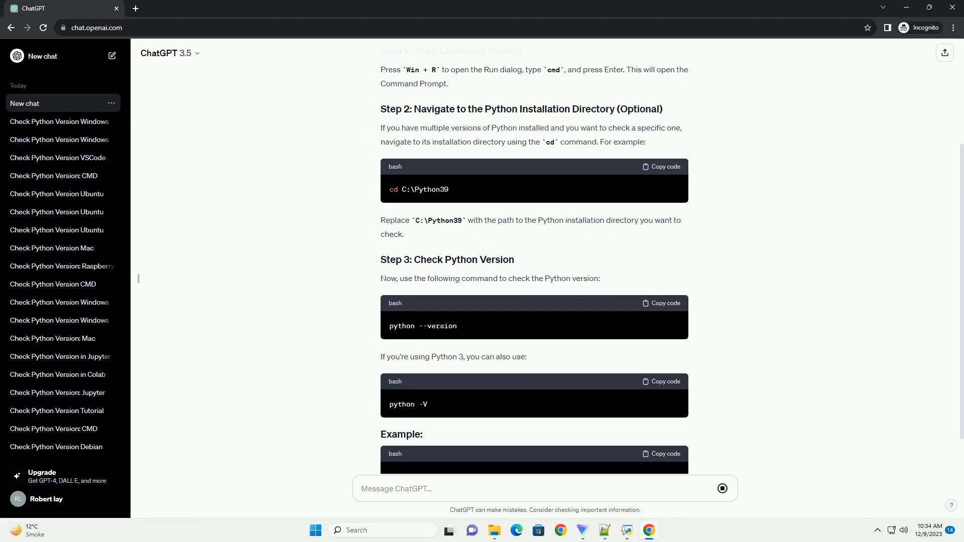
pyautogui.scroll(-3)
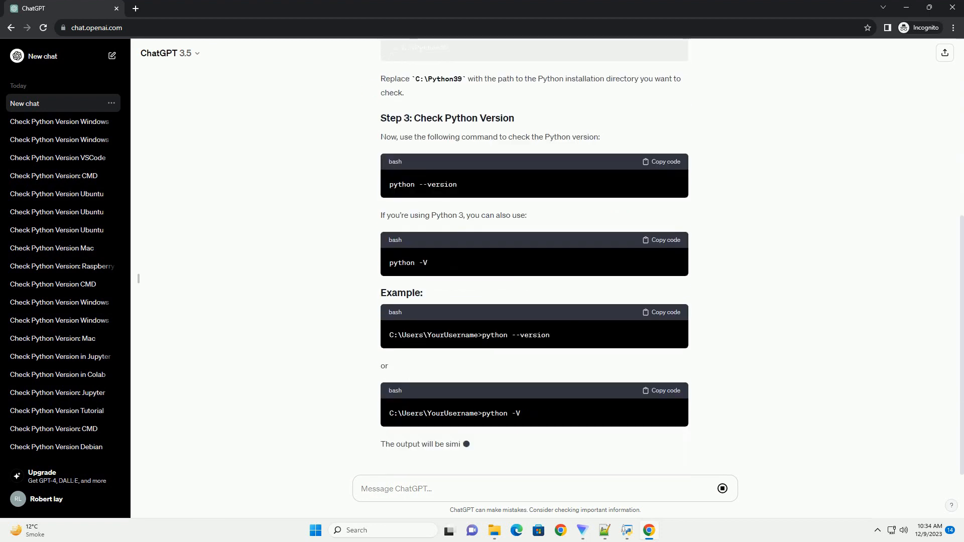
pyautogui.scroll(-3)
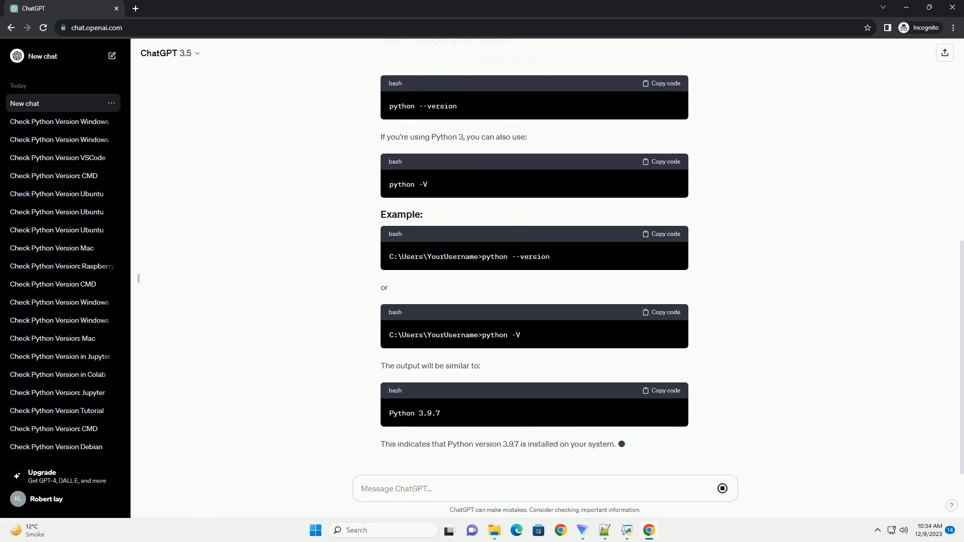
pyautogui.scroll(-3)
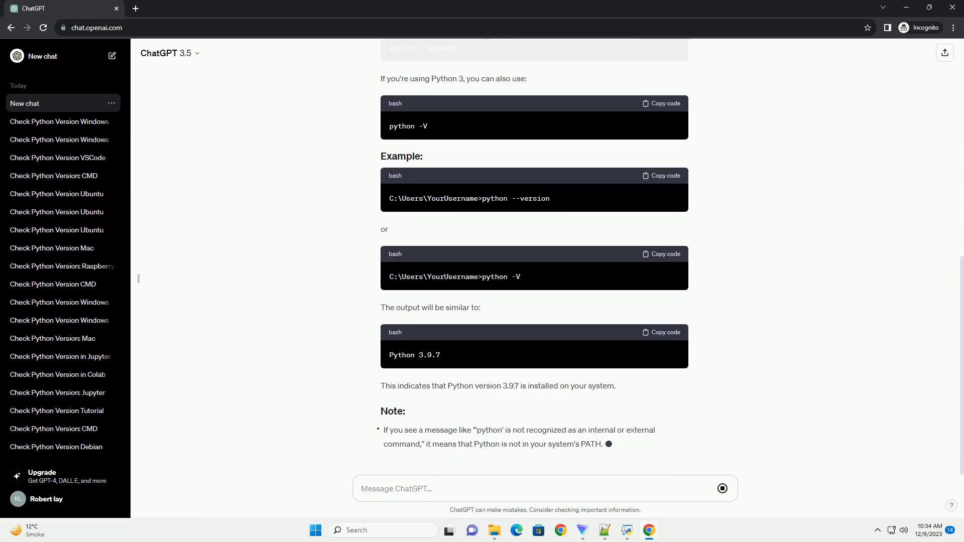